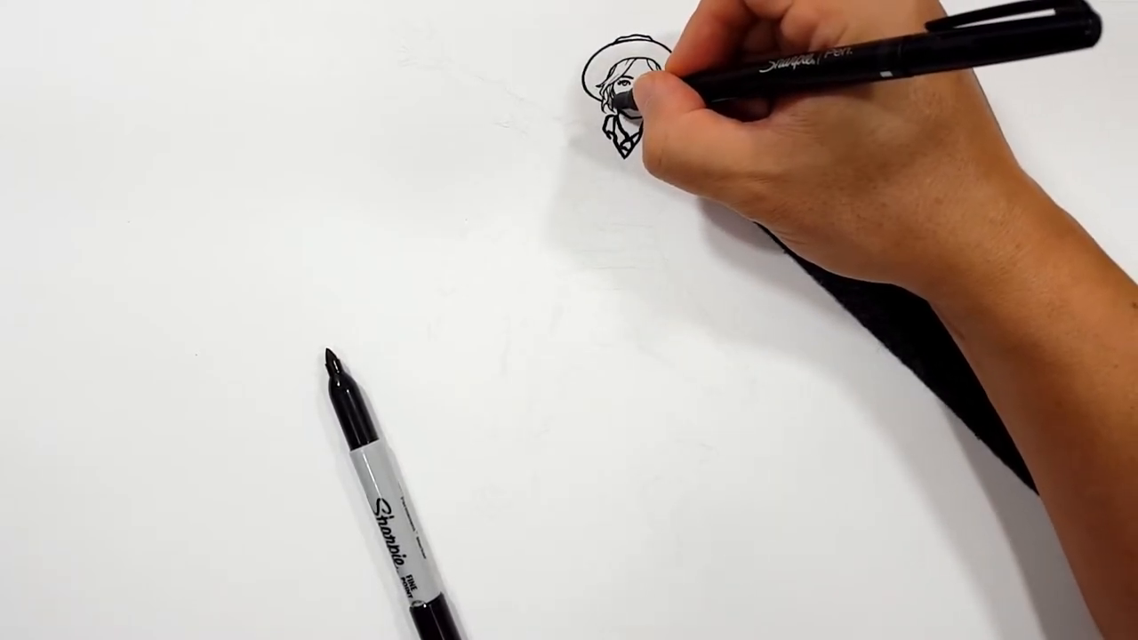
pyautogui.moveTo(631, 89)
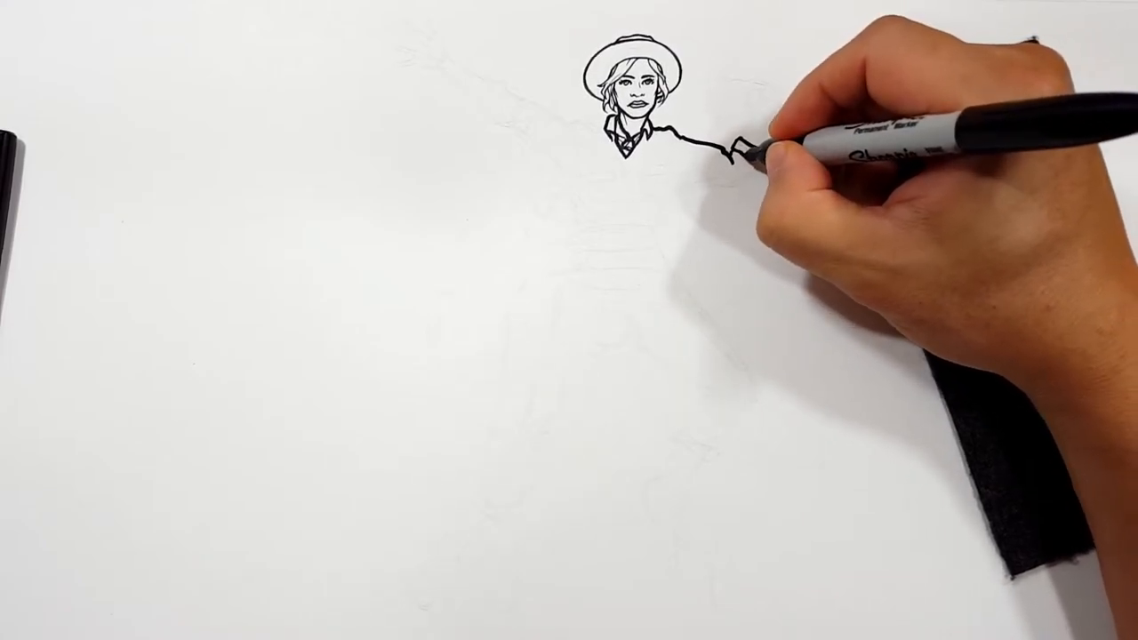
pyautogui.moveTo(729, 147); pyautogui.dragTo(765, 156)
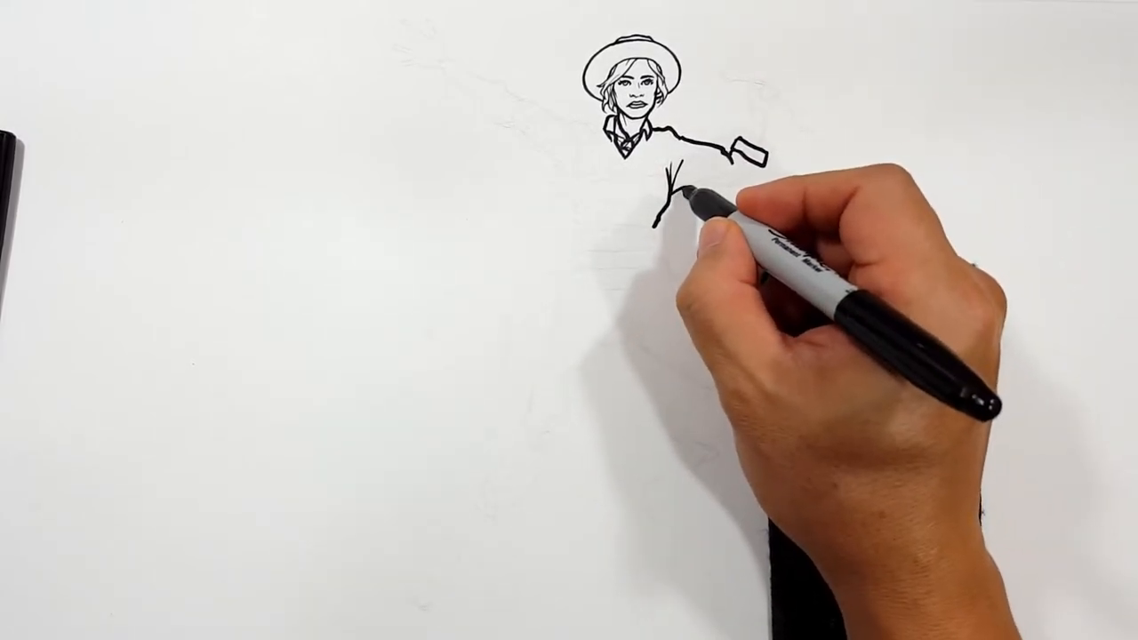
pyautogui.moveTo(684, 187); pyautogui.dragTo(747, 177)
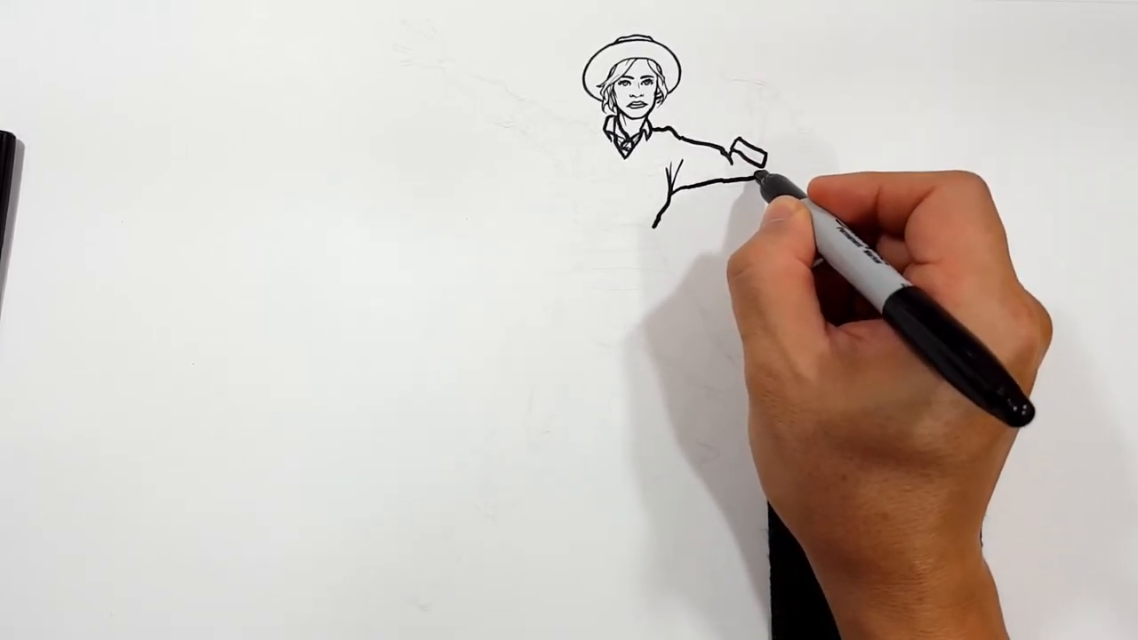